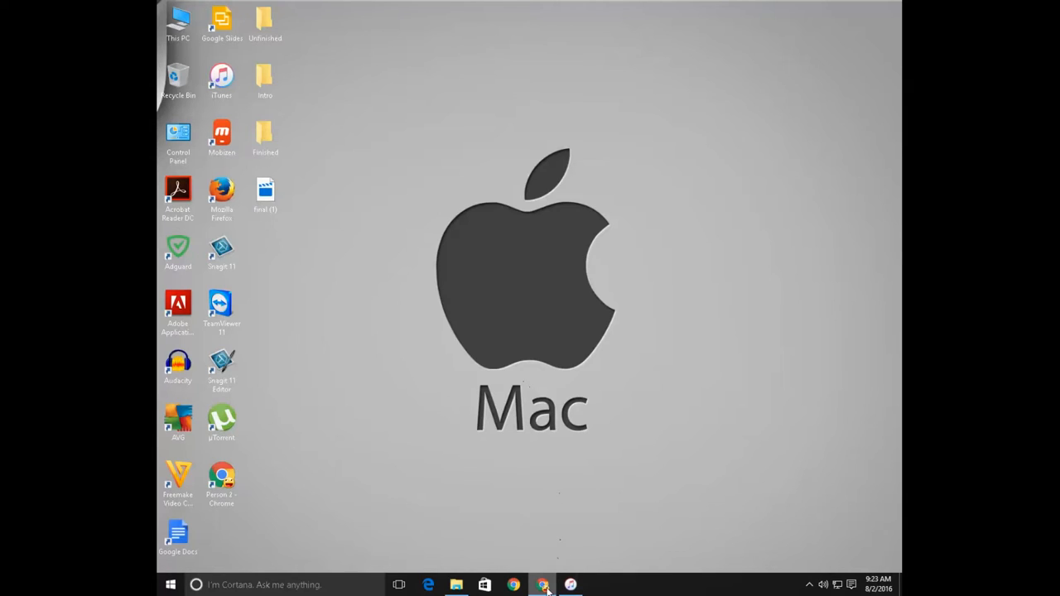
- Bring up Chrome showing the iTunes 'required software is not installed' error image
left_click(513, 585)
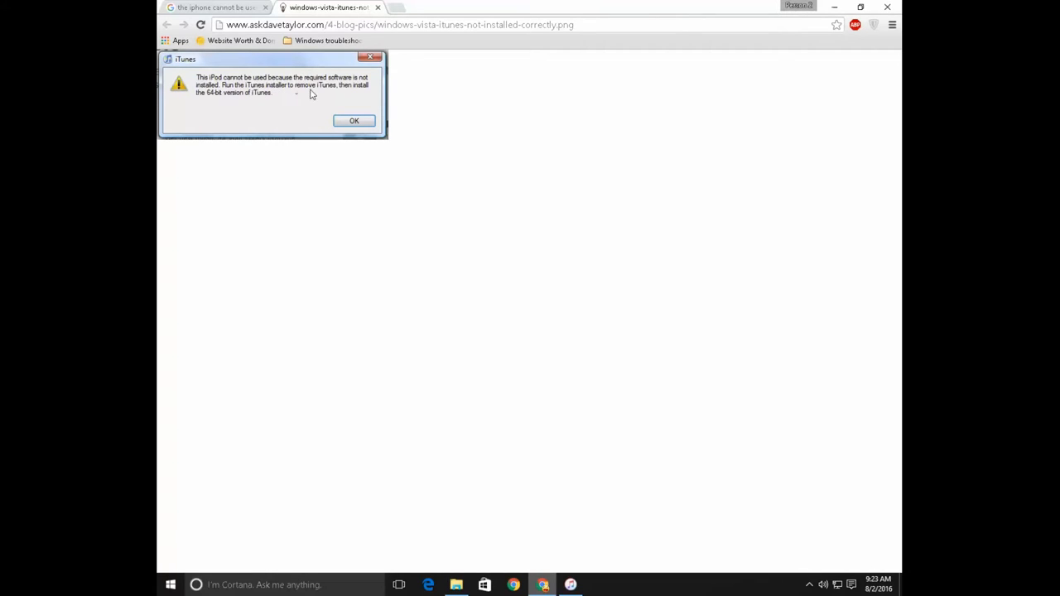
mouse_move(337, 184)
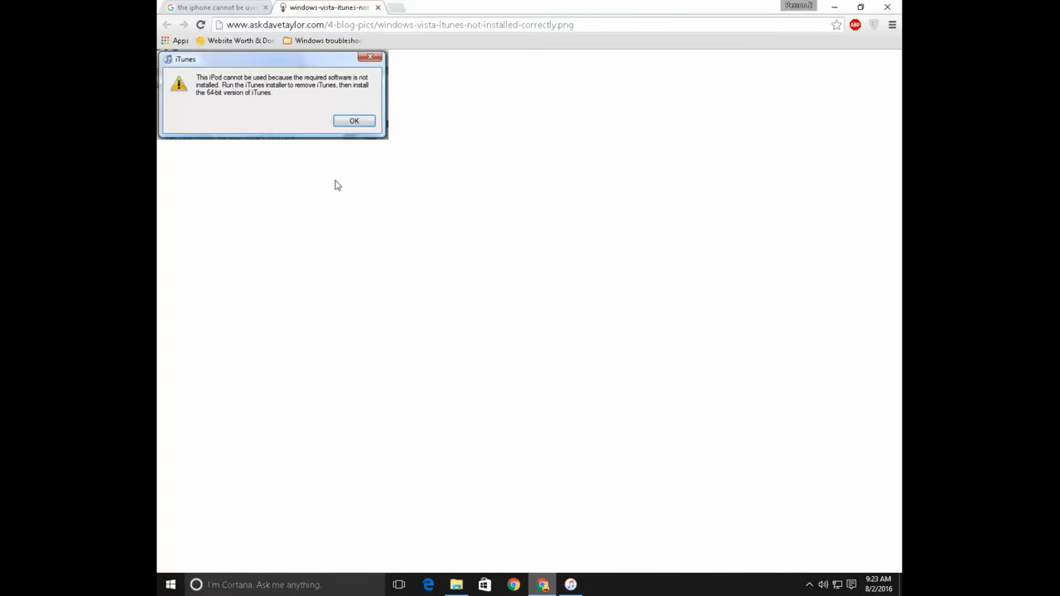
mouse_move(394, 422)
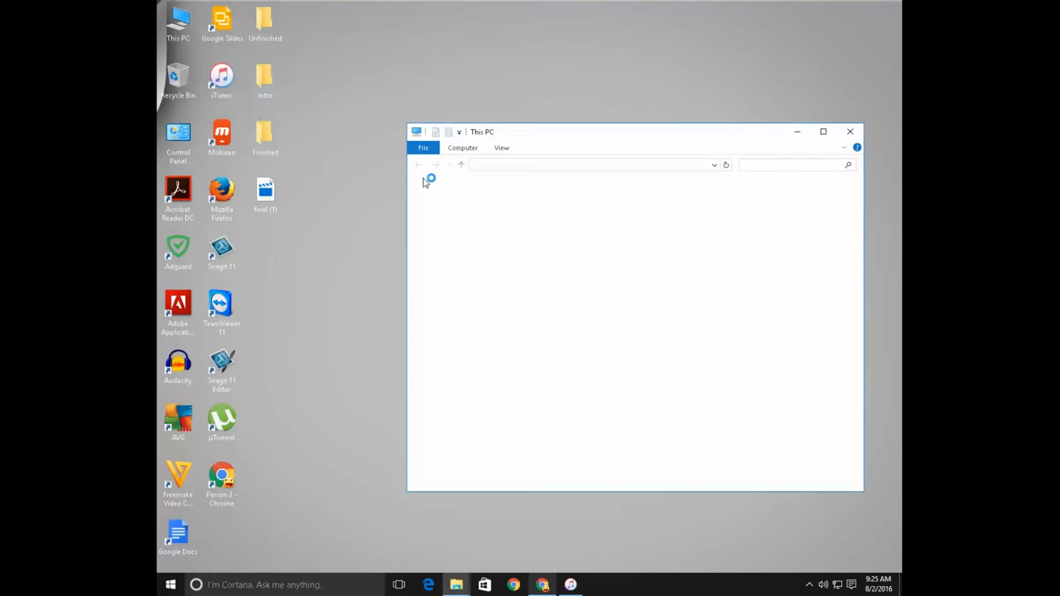
- Maximize This PC, open Downloads > iTunes, and extract iTunesSetup into that folder
left_click(823, 132)
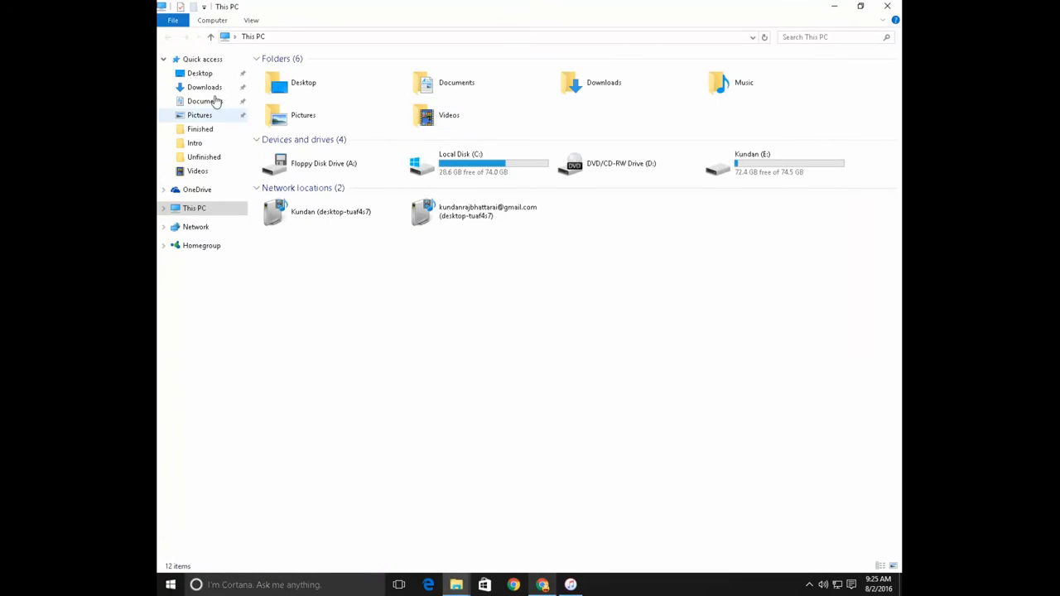
left_click(205, 87)
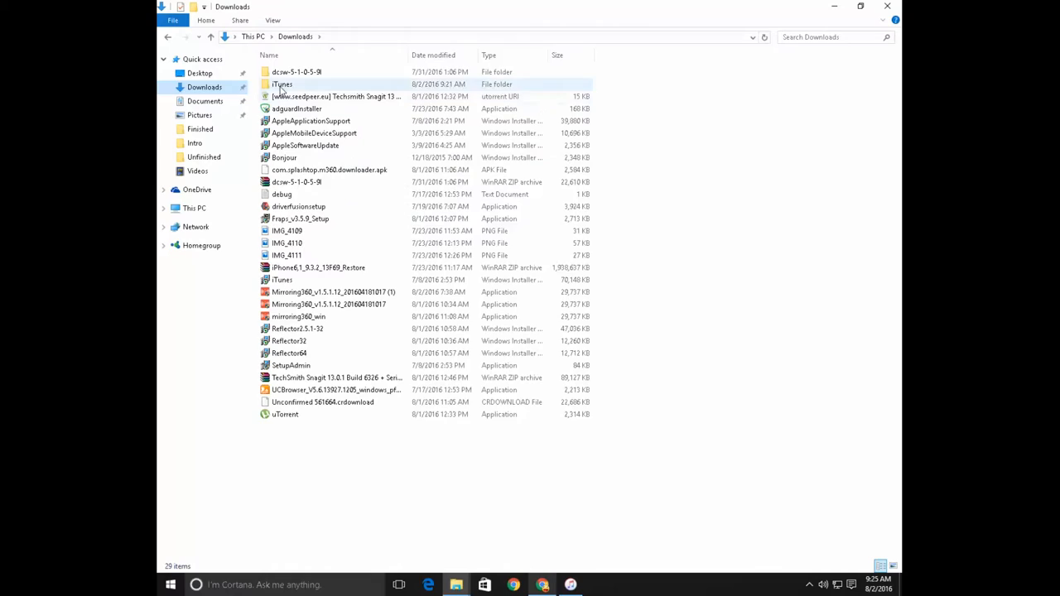
double_click(281, 84)
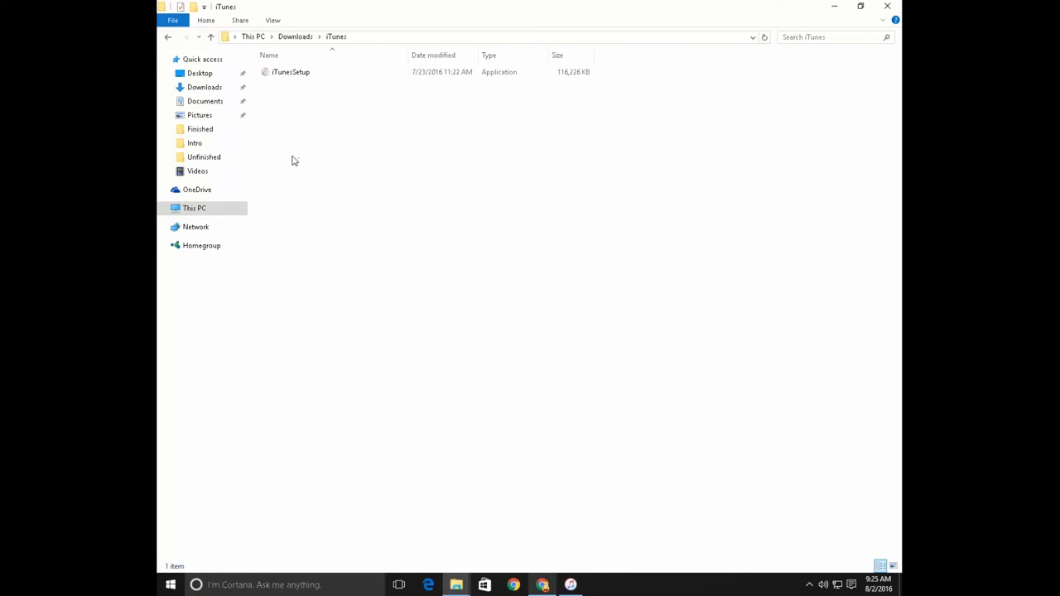
left_click(291, 72)
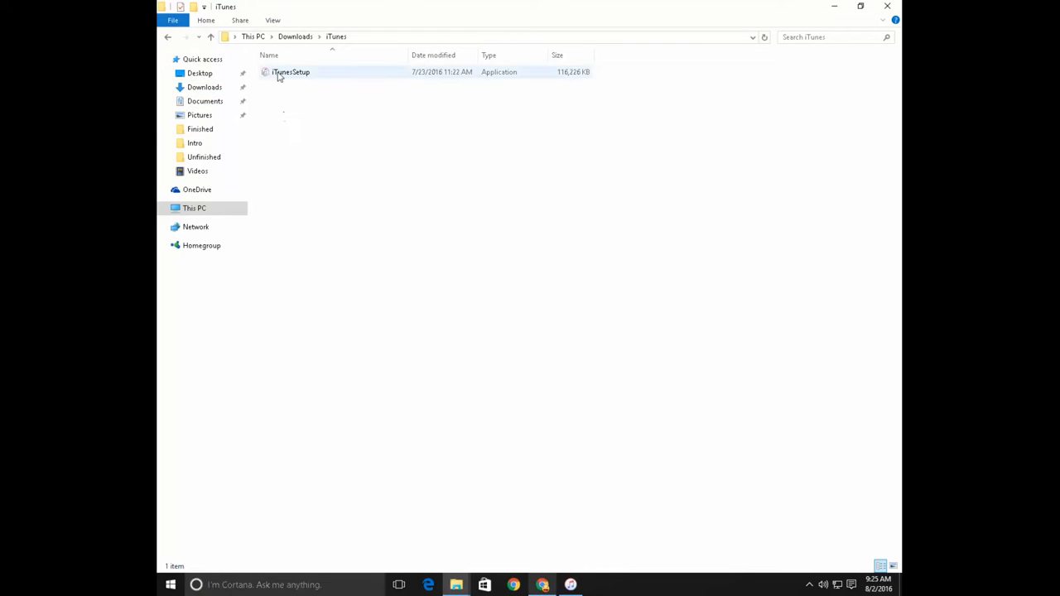
right_click(291, 72)
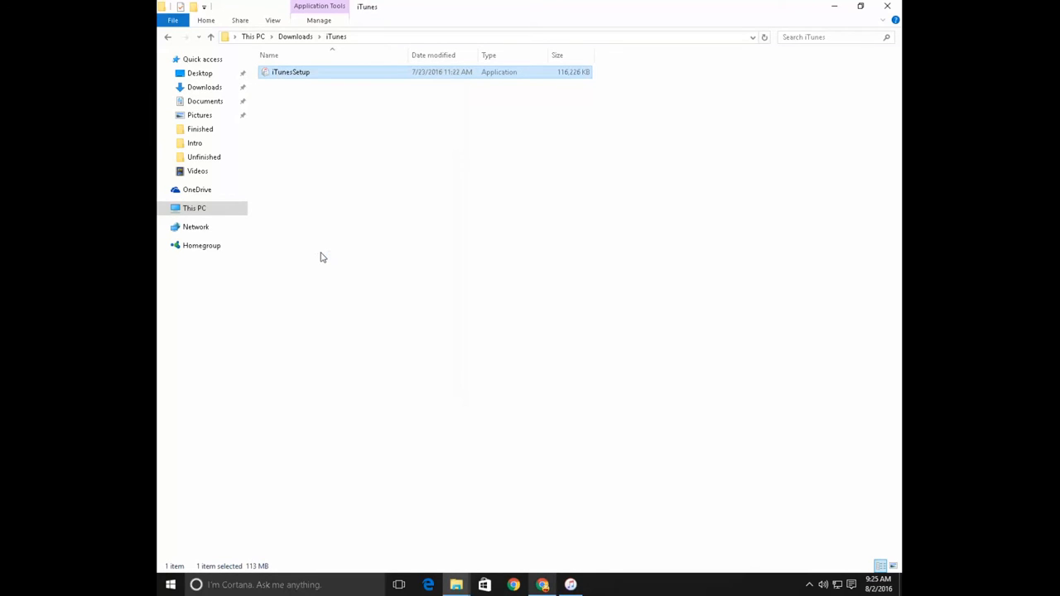
double_click(291, 72)
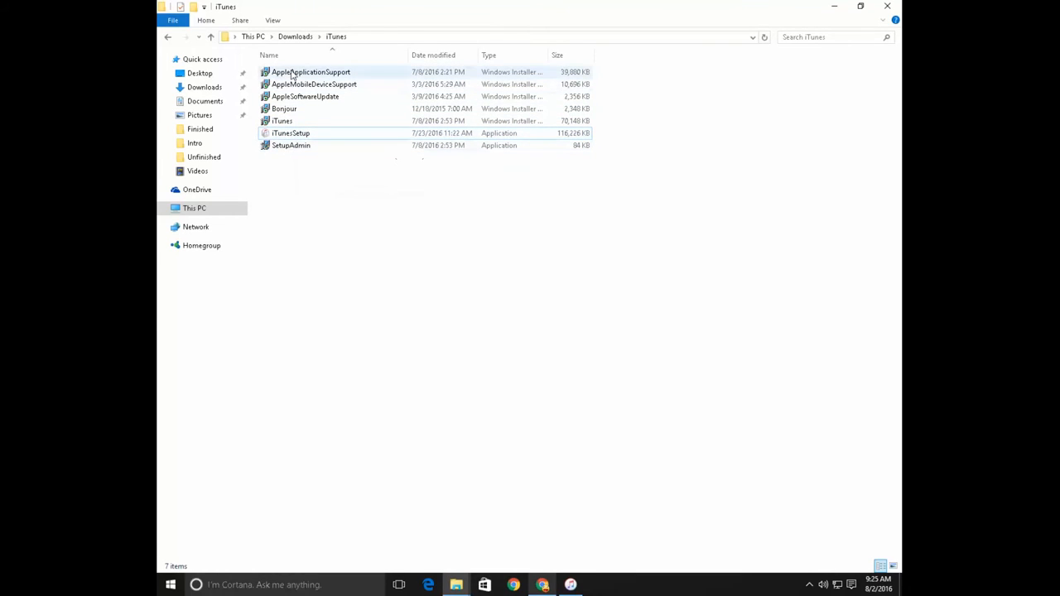
- Run AppleApplicationSupport.msi, allowing it past the security warning
right_click(311, 72)
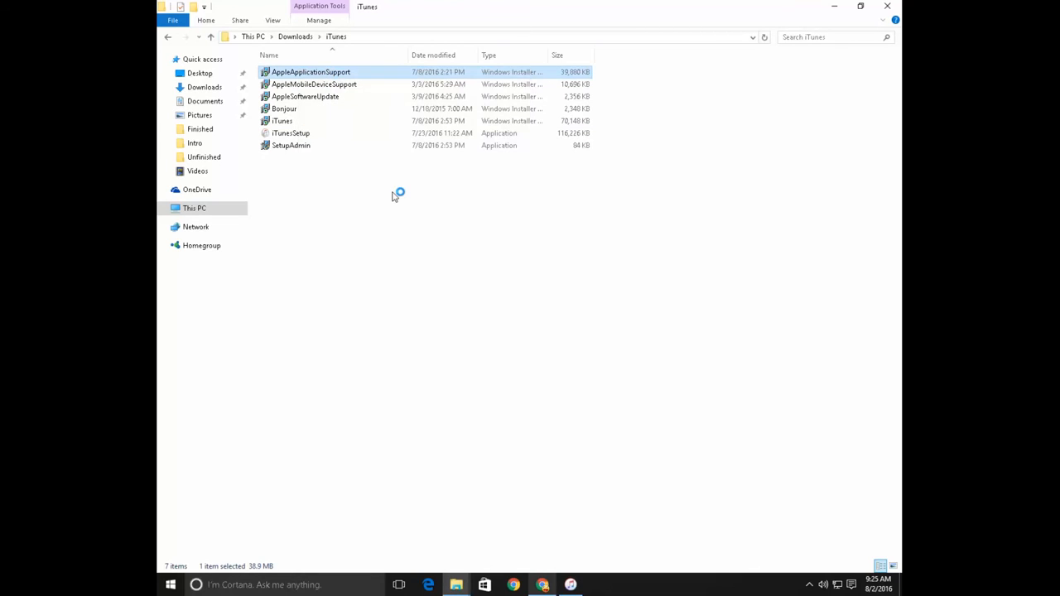
double_click(311, 71)
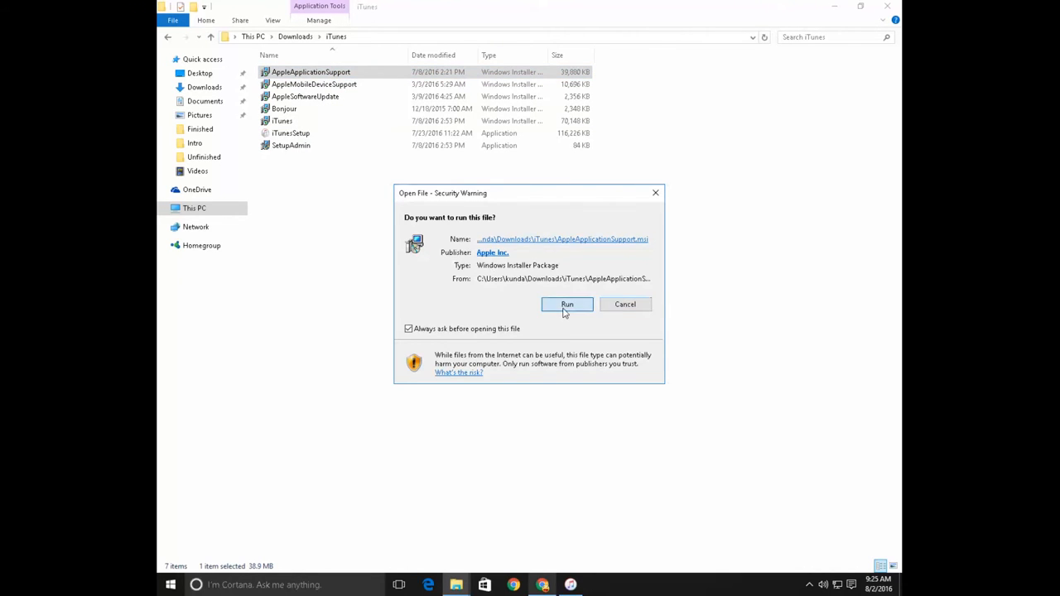
left_click(567, 304)
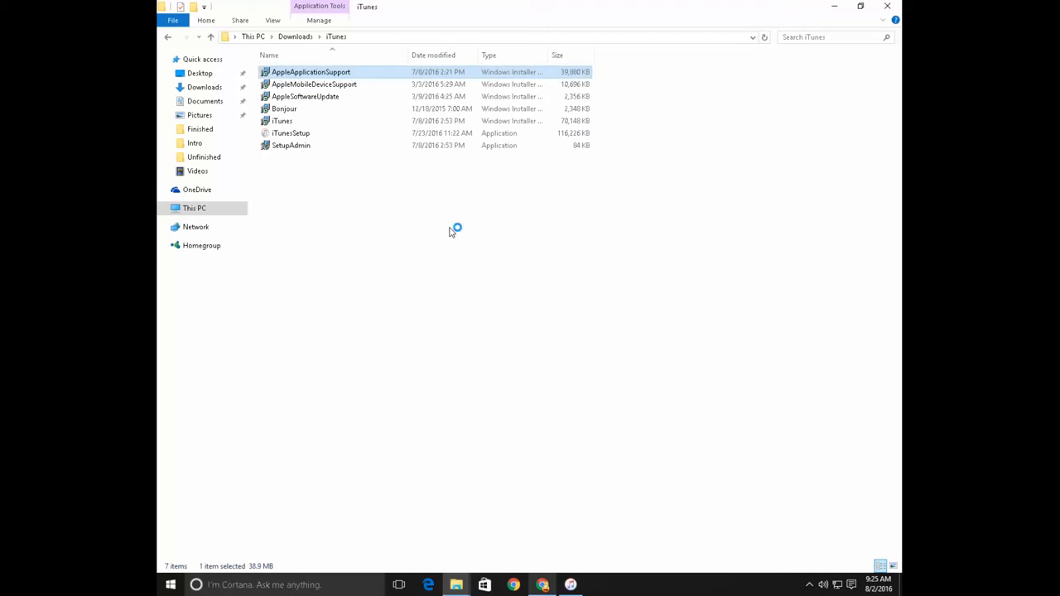
double_click(310, 72)
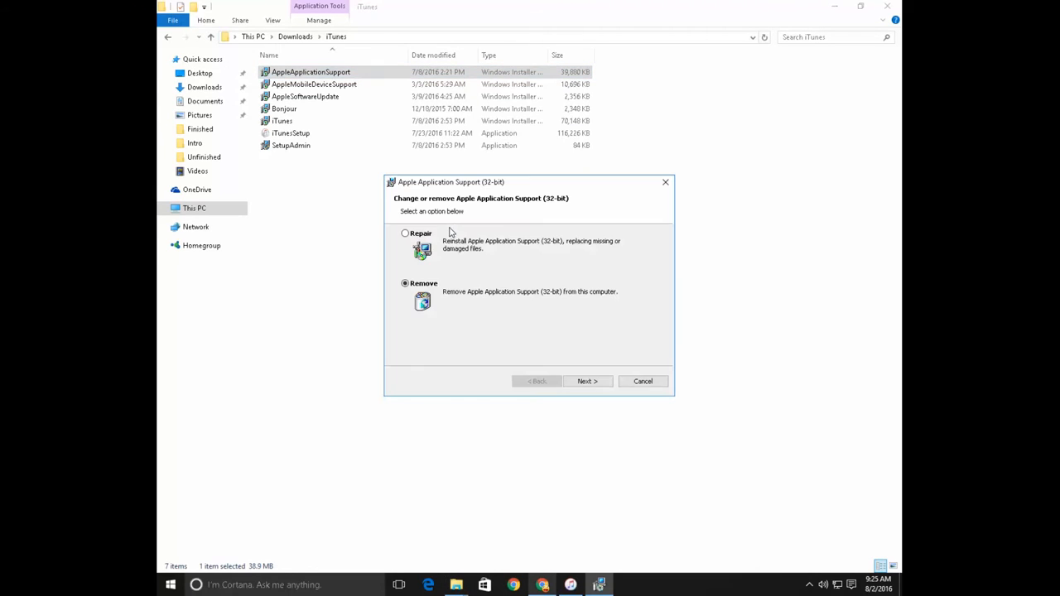
- Choose Repair for Apple Application Support (32-bit), complete the install, and finish
left_click(404, 233)
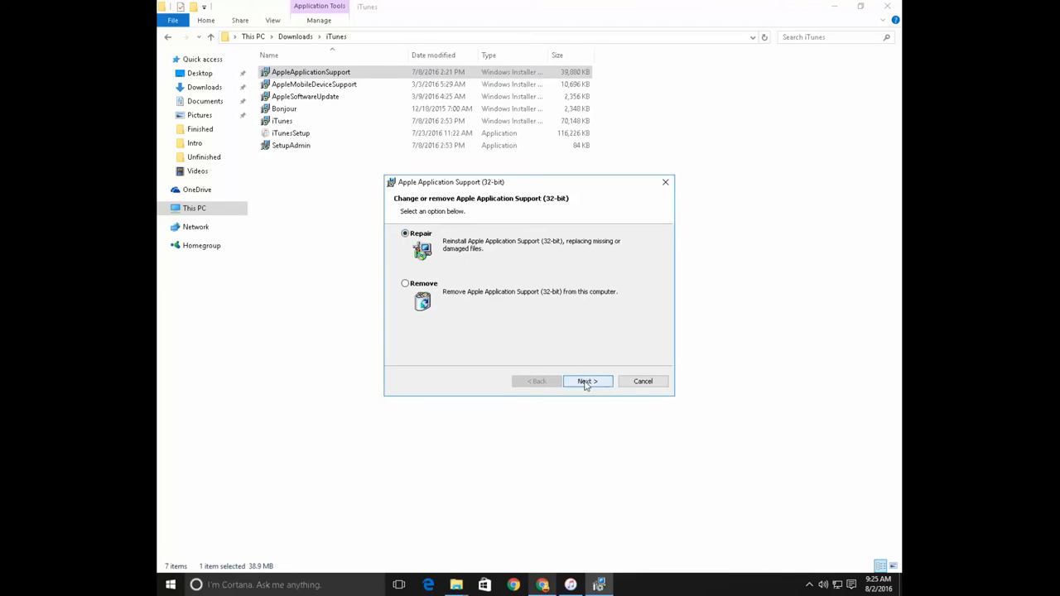
left_click(587, 381)
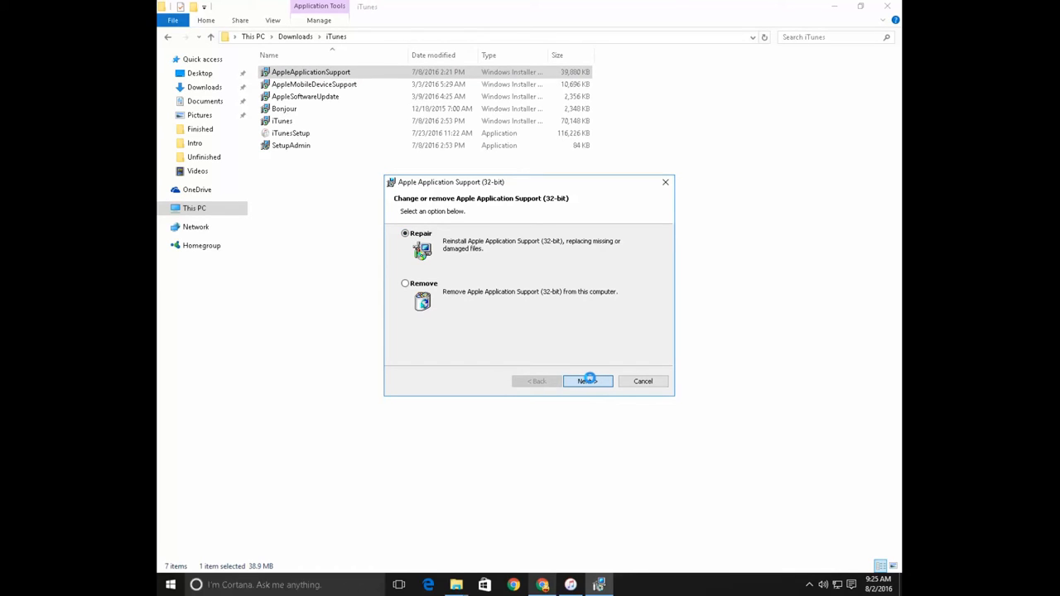
mouse_move(513, 287)
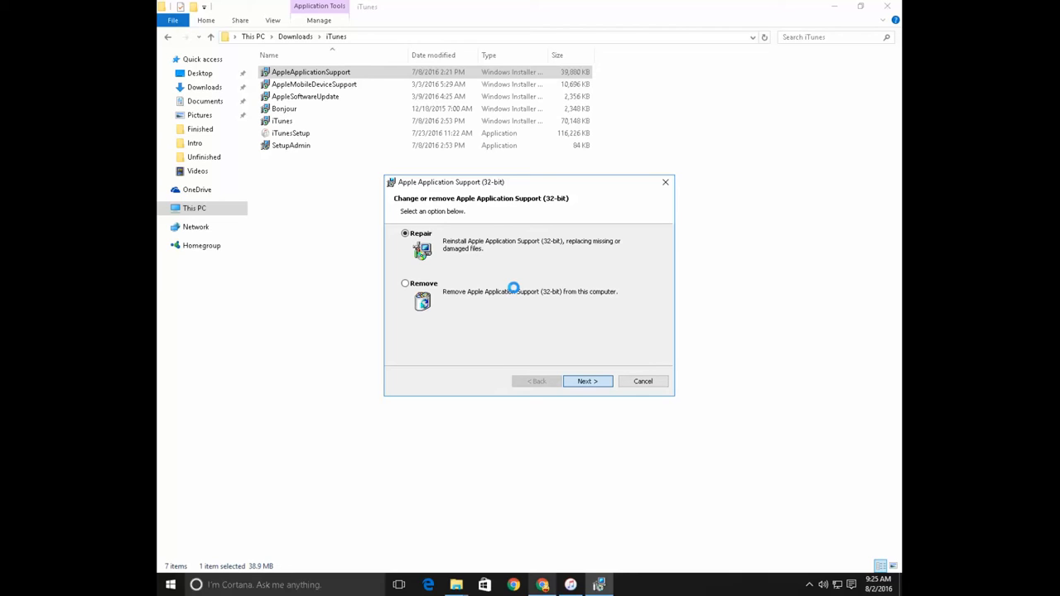
left_click(587, 381)
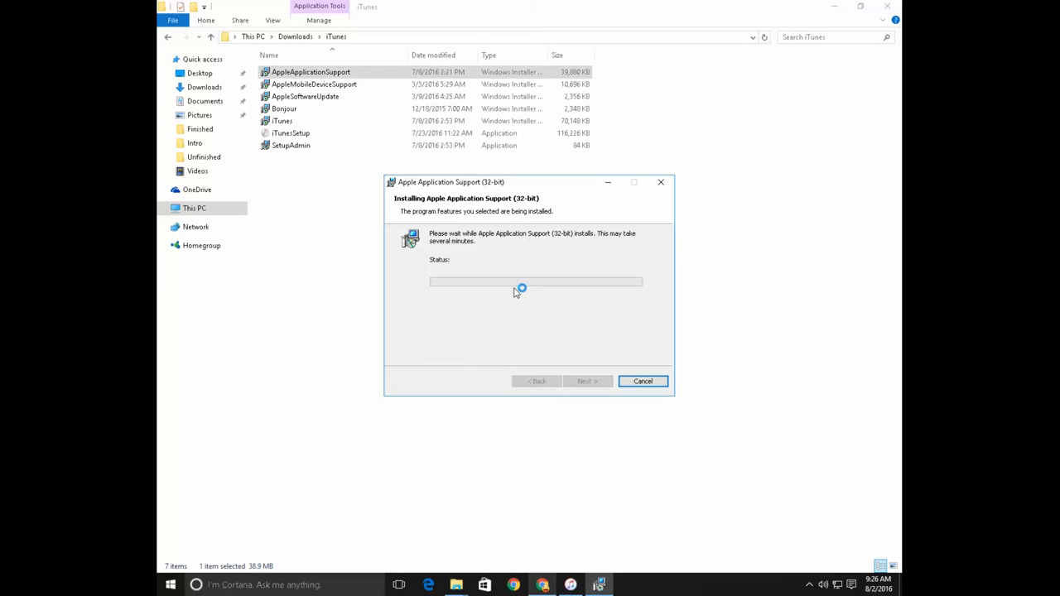
mouse_move(516, 293)
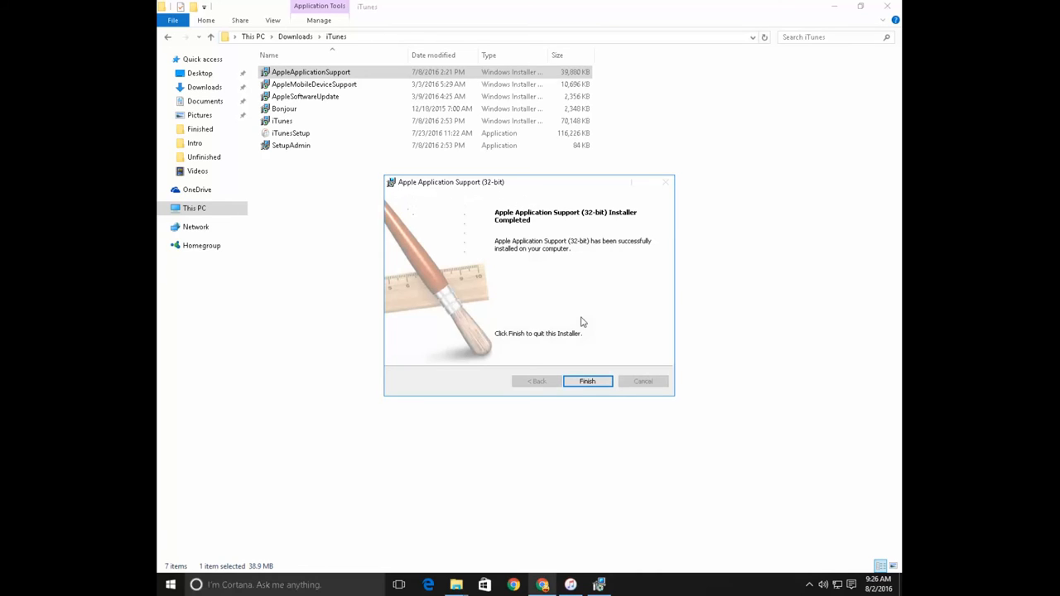
mouse_move(587, 381)
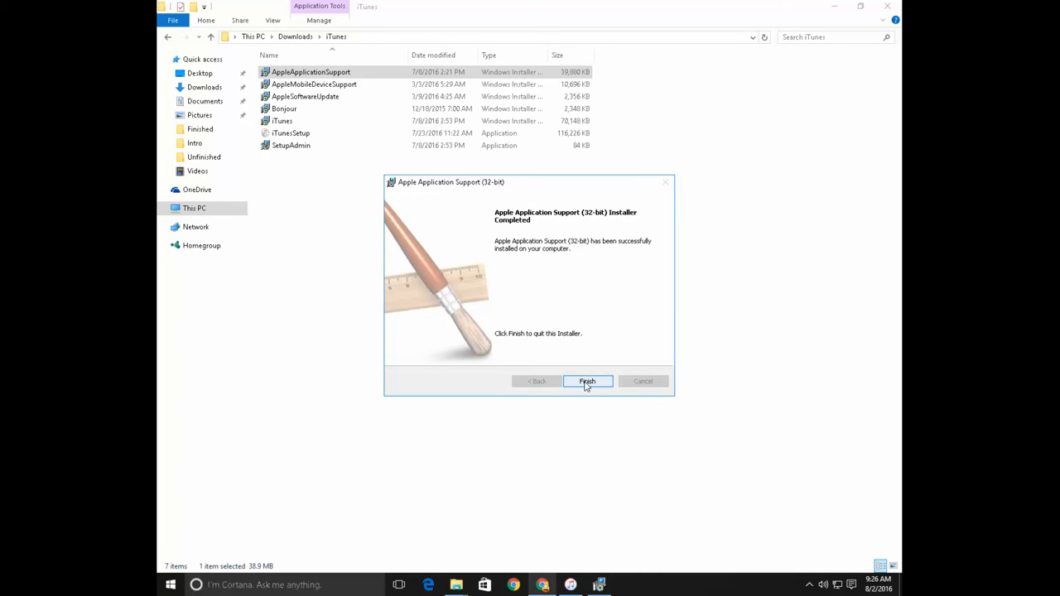
left_click(587, 381)
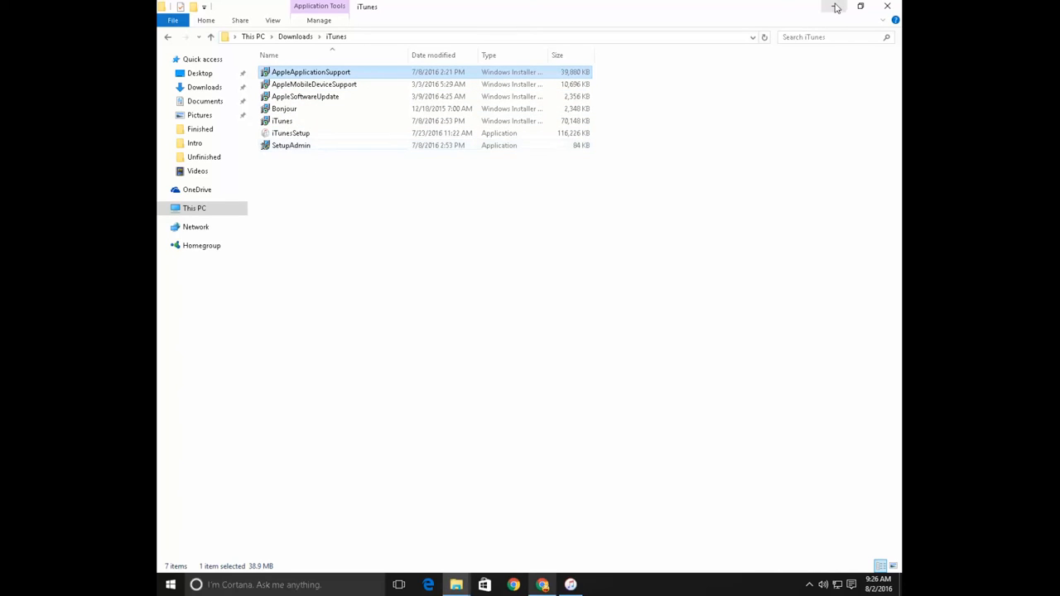
mouse_move(837, 6)
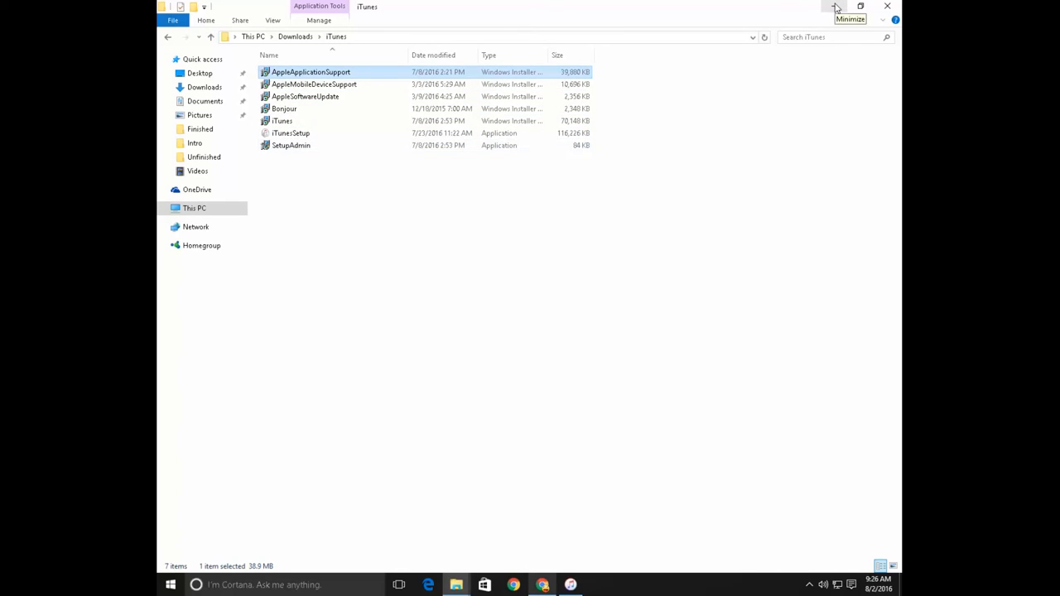
- Minimize the iTunes folder window to reveal iTunes on its Music library
left_click(825, 7)
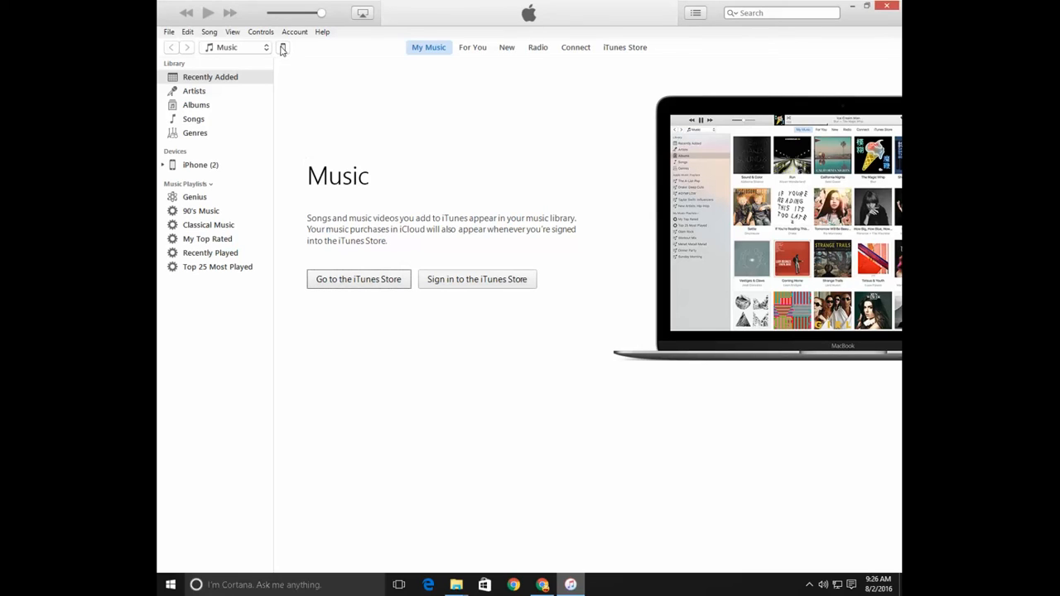
mouse_move(285, 51)
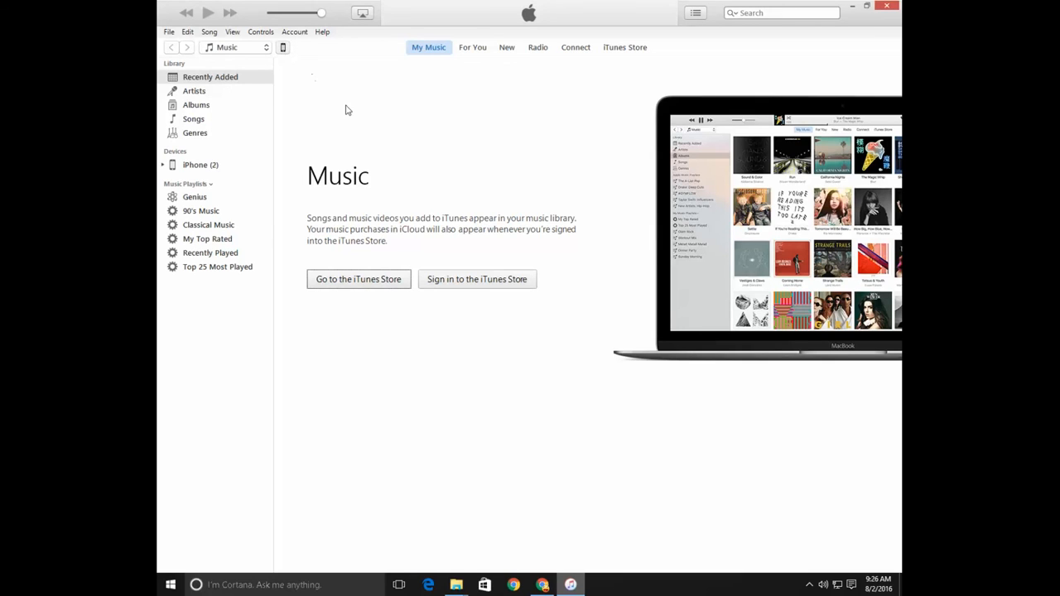
- Open the iPhone 5s Summary page showing capacity, iOS 9.3.3 and backup options
left_click(198, 164)
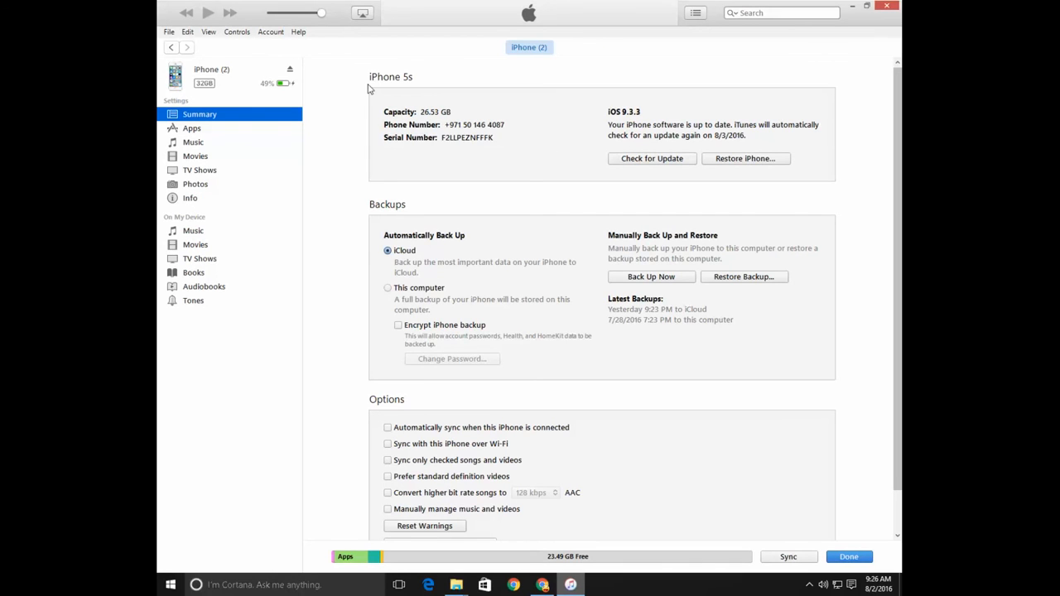
mouse_move(627, 122)
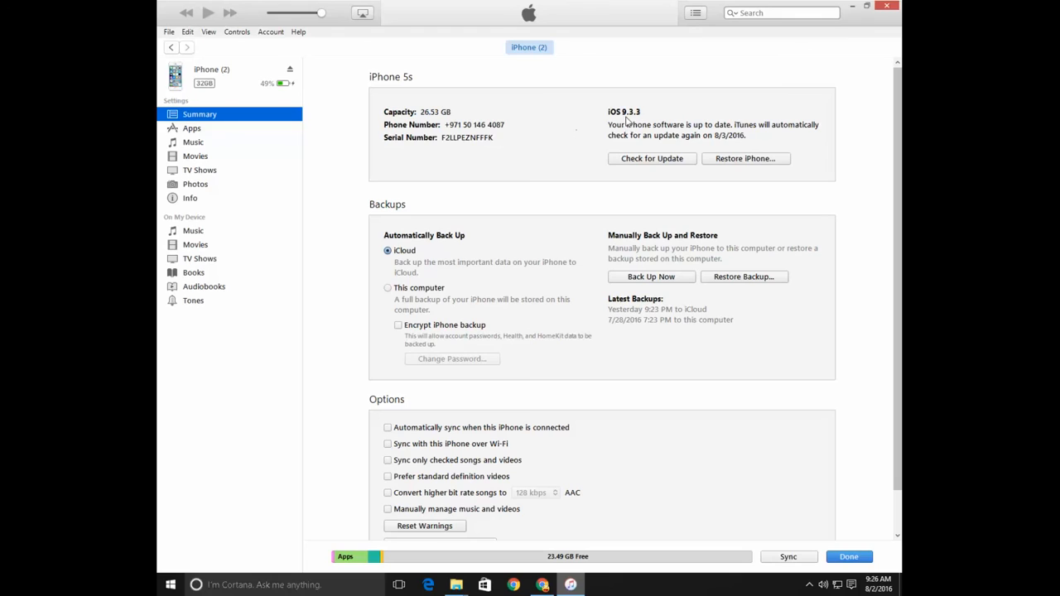